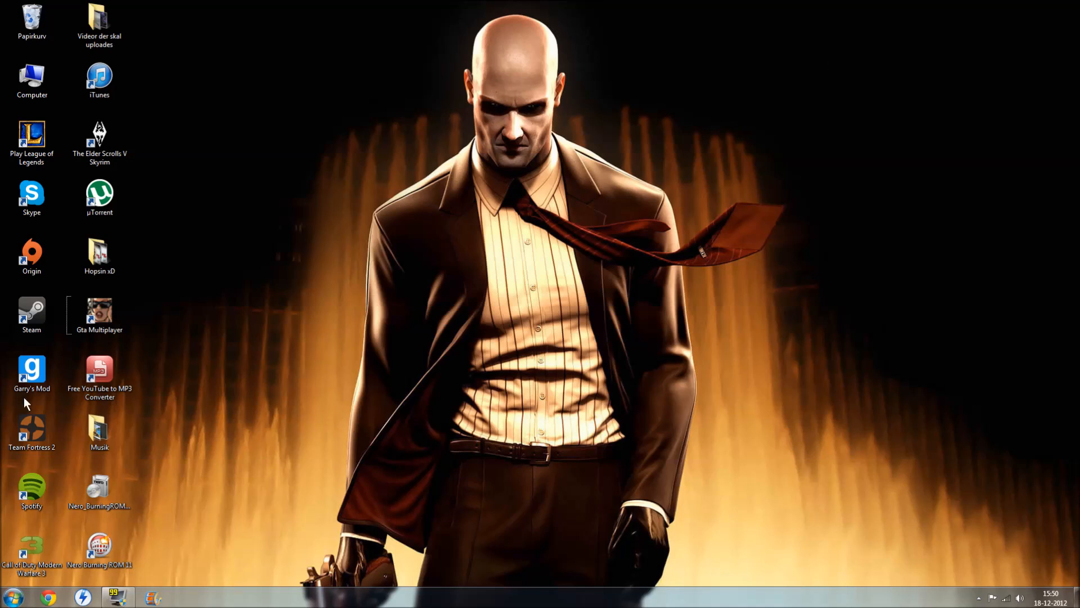
# Step: Navigate from Computer through D: > Steam > steamapps > common to the Grand Theft Auto San Andreas folder
pyautogui.click(9, 593)
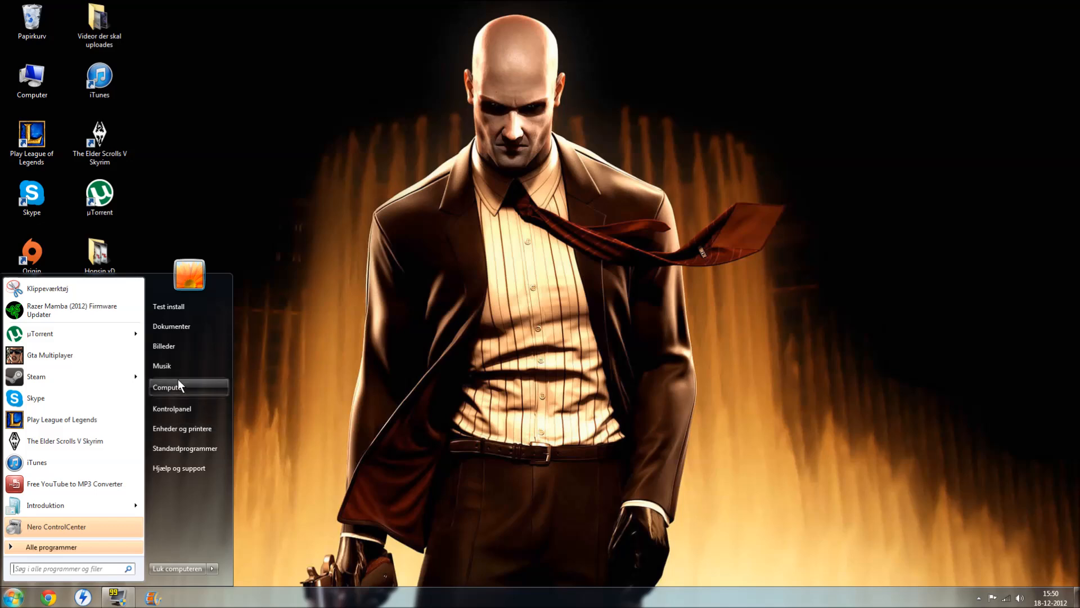
pyautogui.click(168, 387)
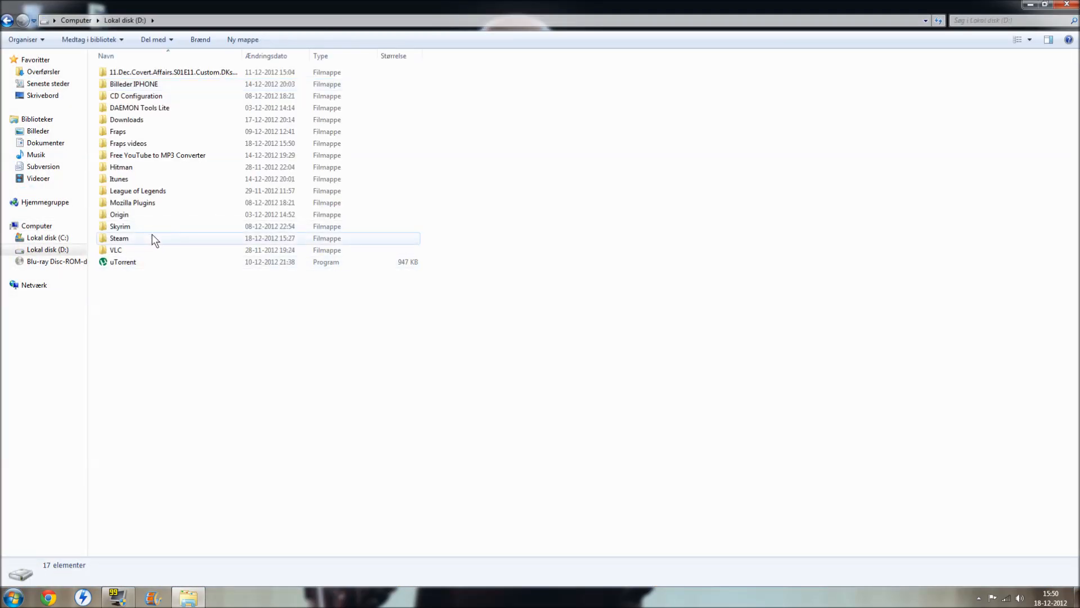
pyautogui.doubleClick(119, 238)
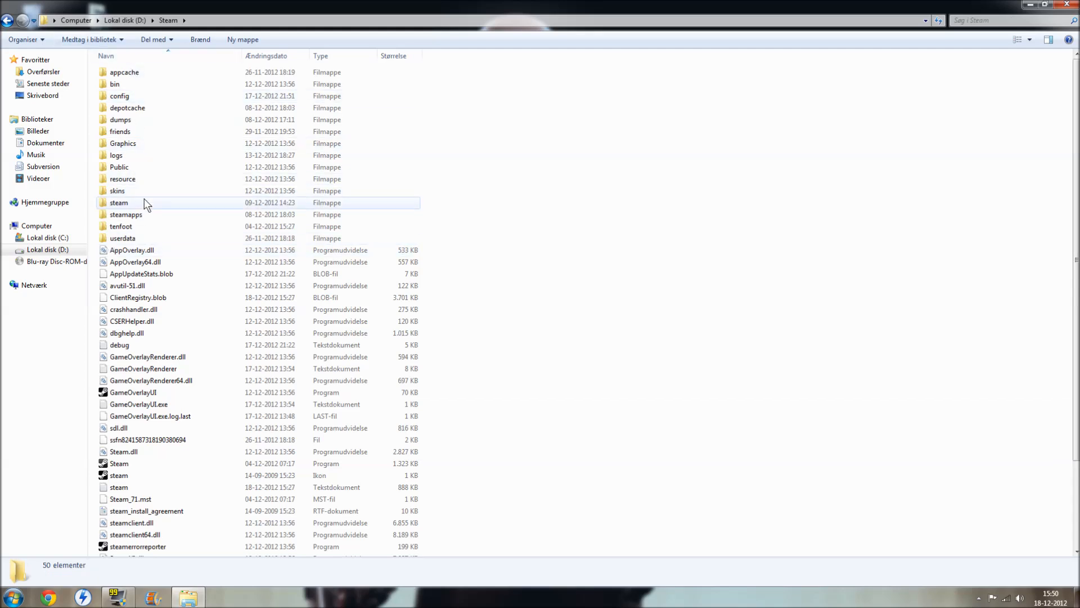
pyautogui.doubleClick(126, 214)
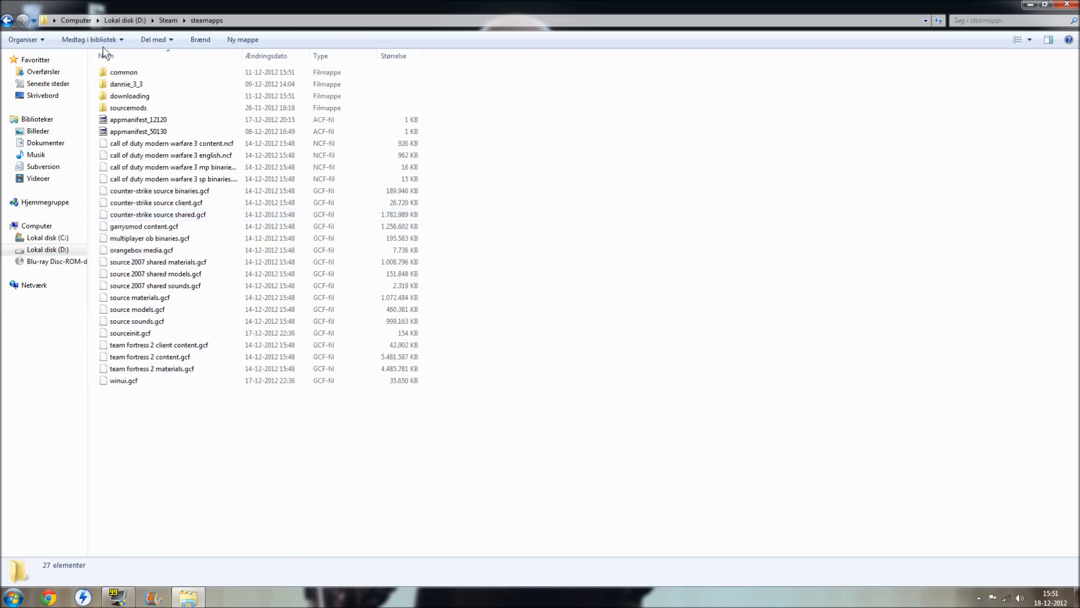
pyautogui.click(126, 83)
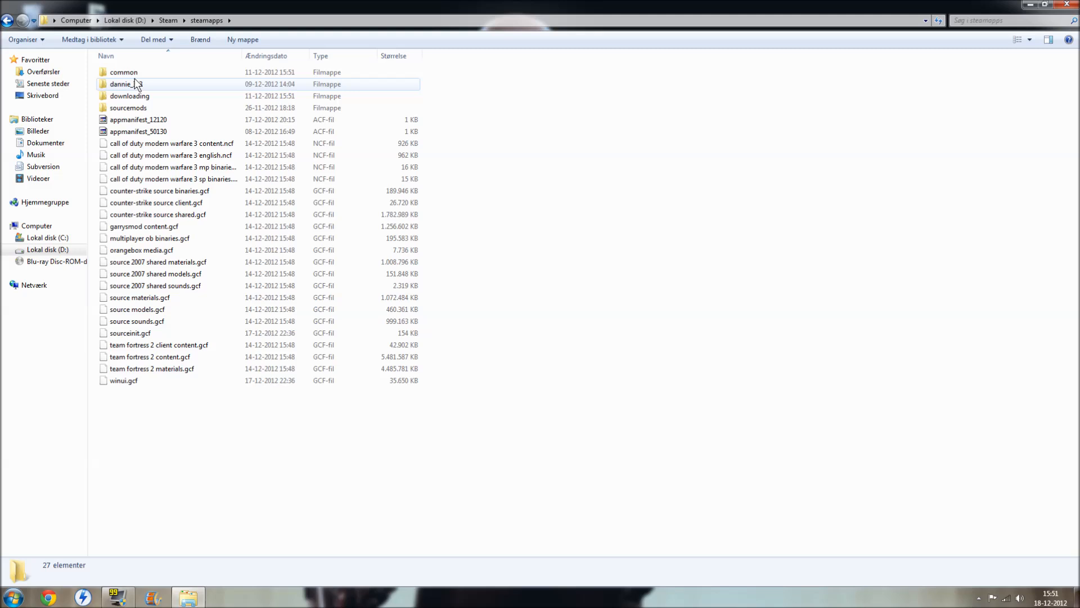
pyautogui.doubleClick(123, 72)
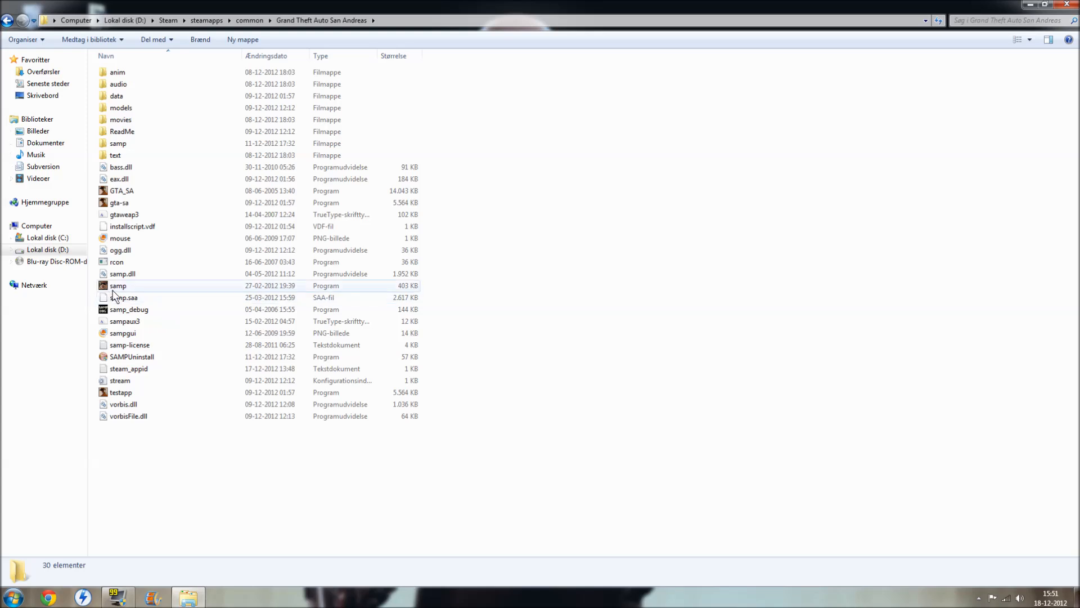
# Step: In samp's Kompatibilitet settings, tick disabled visual themes, disabled desktop composition and run as administrator
pyautogui.rightClick(117, 285)
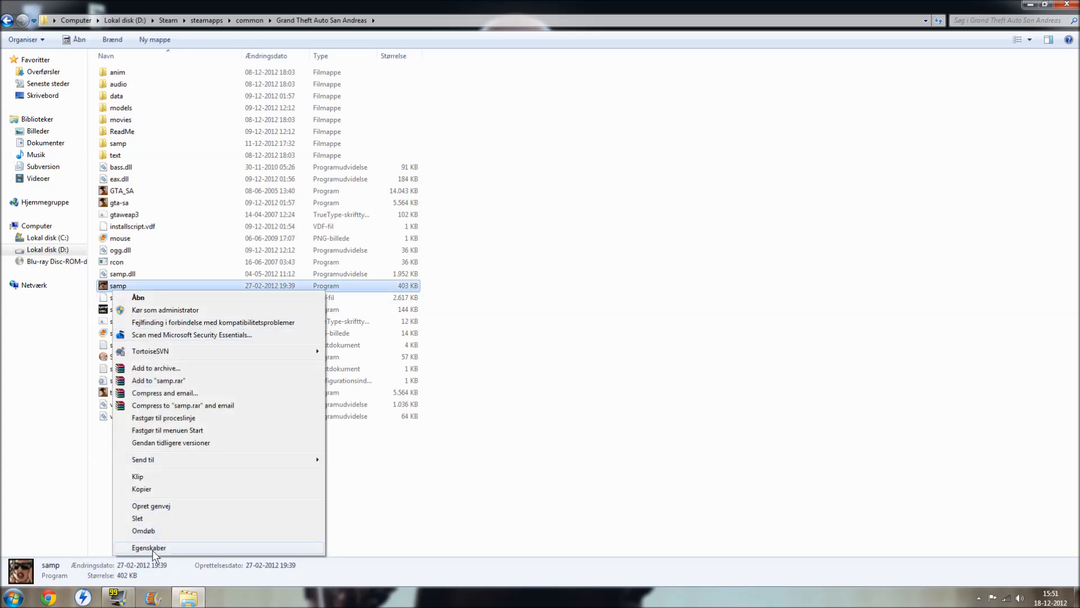
pyautogui.click(148, 547)
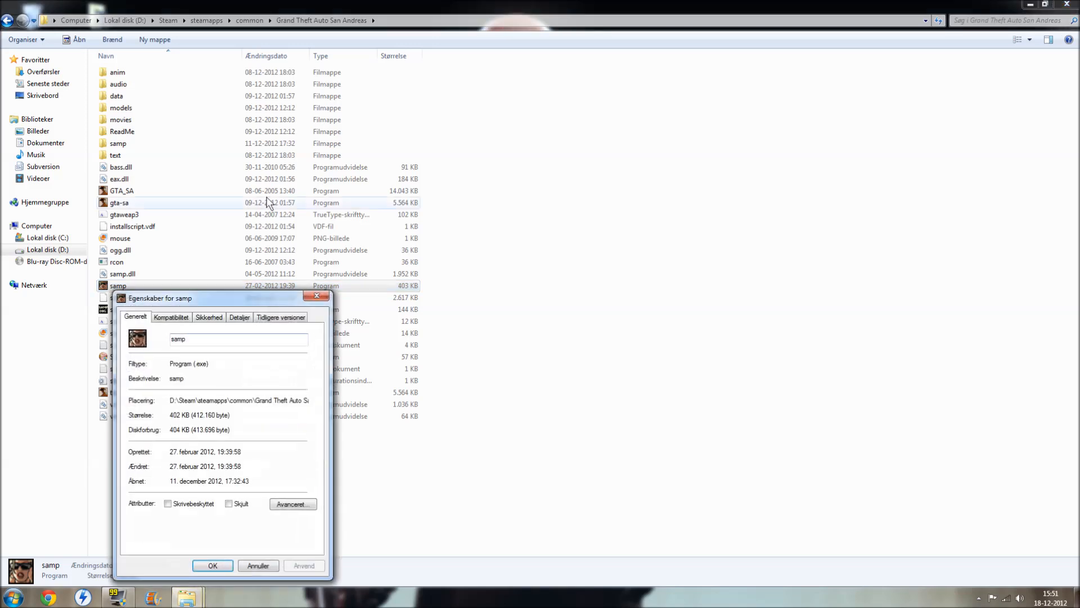
pyautogui.click(171, 317)
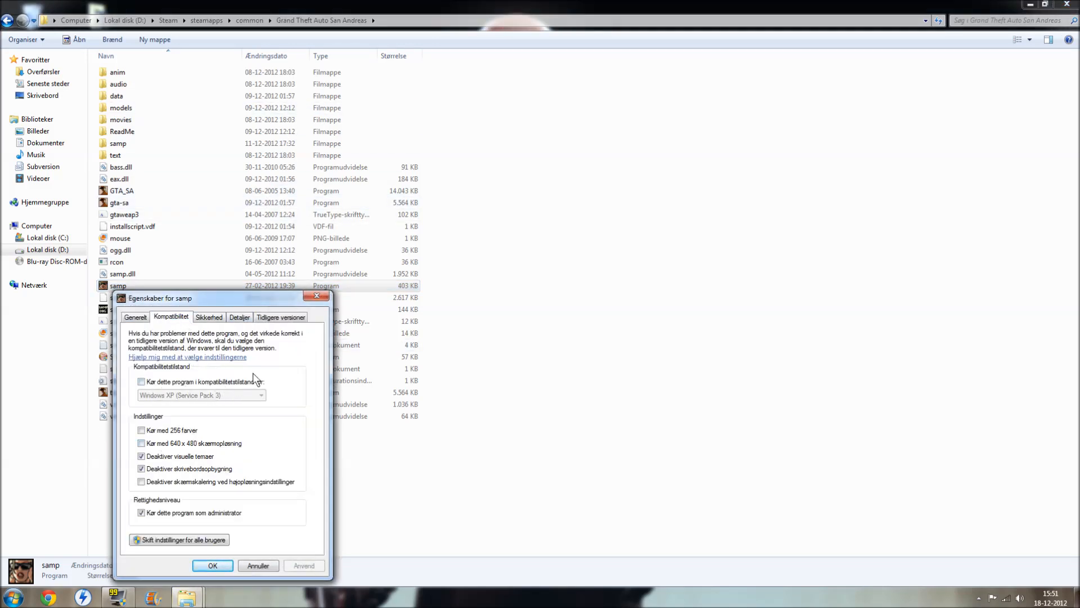
pyautogui.moveTo(392, 332)
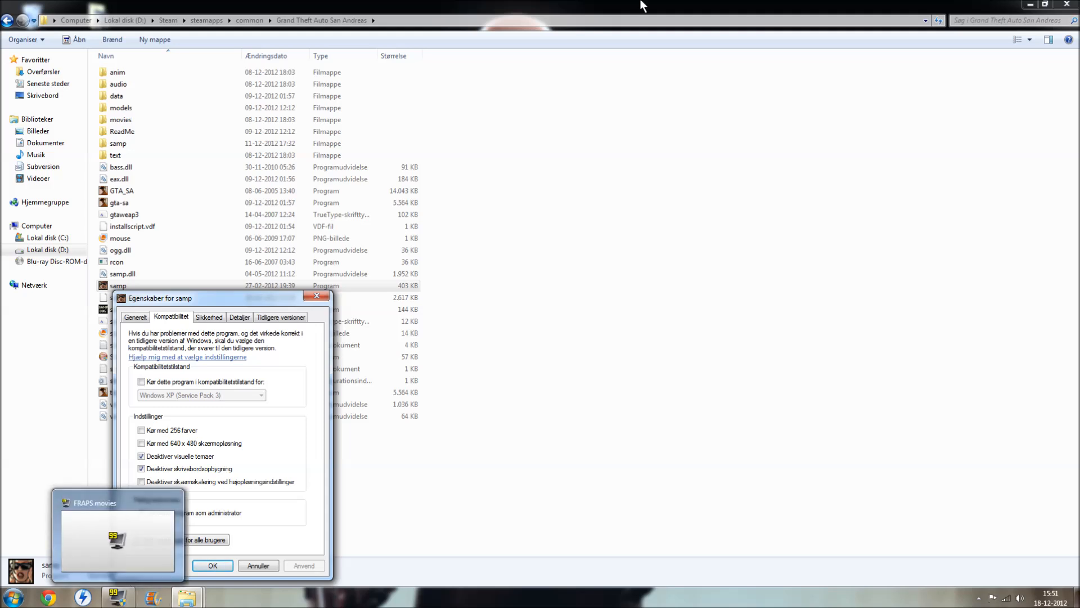
pyautogui.click(142, 513)
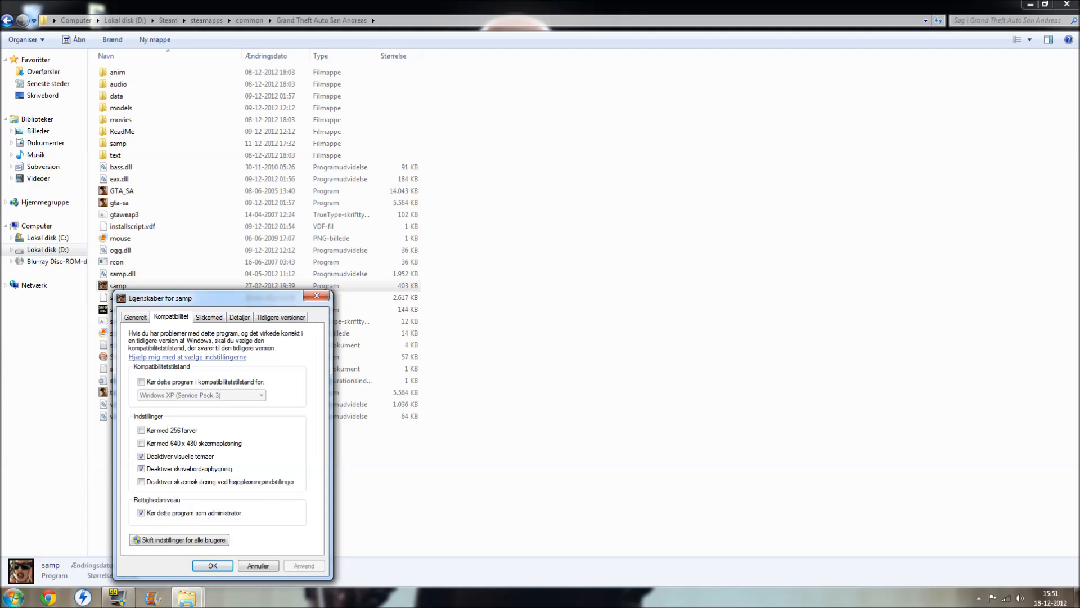
pyautogui.moveTo(997, 231)
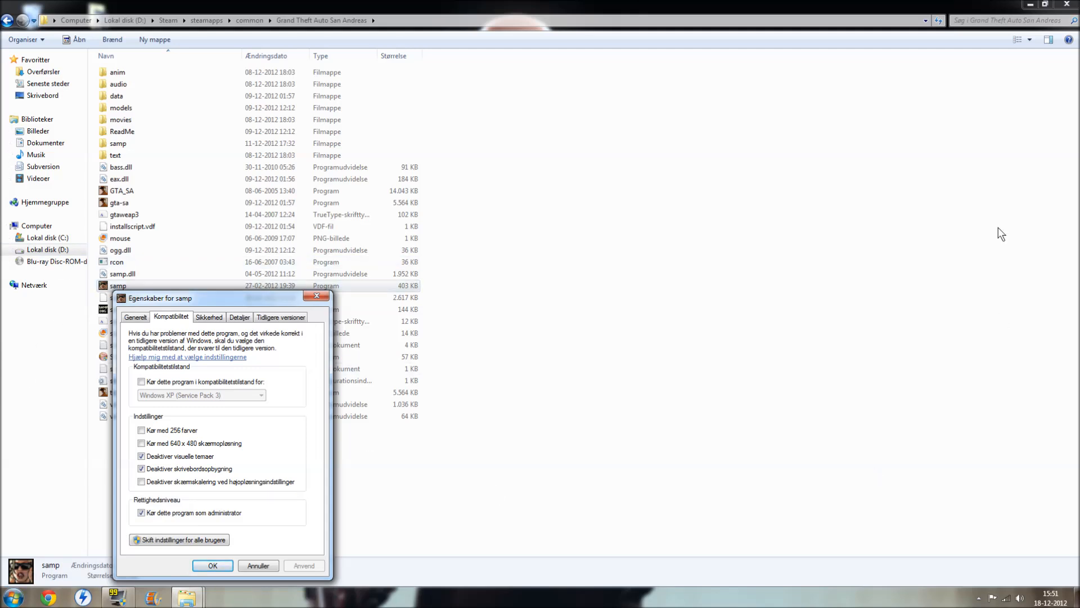
pyautogui.moveTo(237, 331)
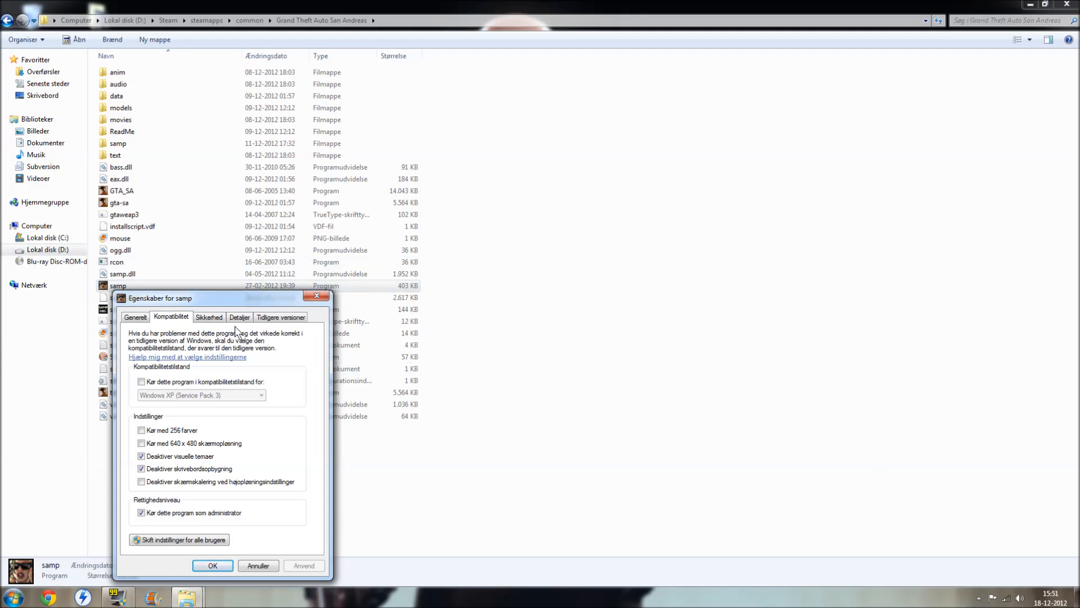
pyautogui.click(142, 468)
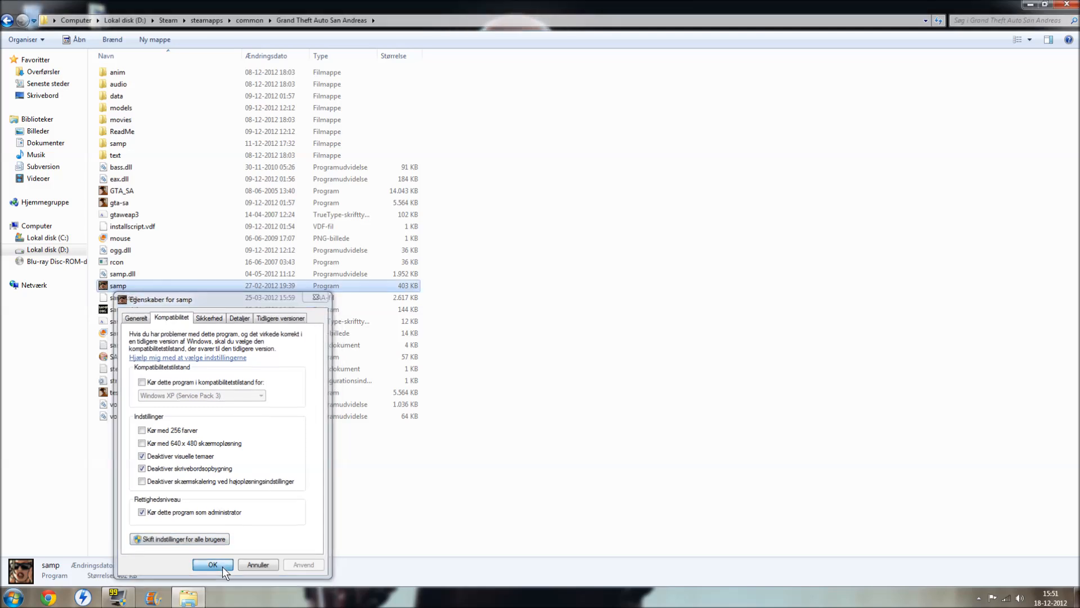
# Step: Save samp's settings with OK and bring up GTA_SA's compatibility settings for the same changes
pyautogui.click(213, 565)
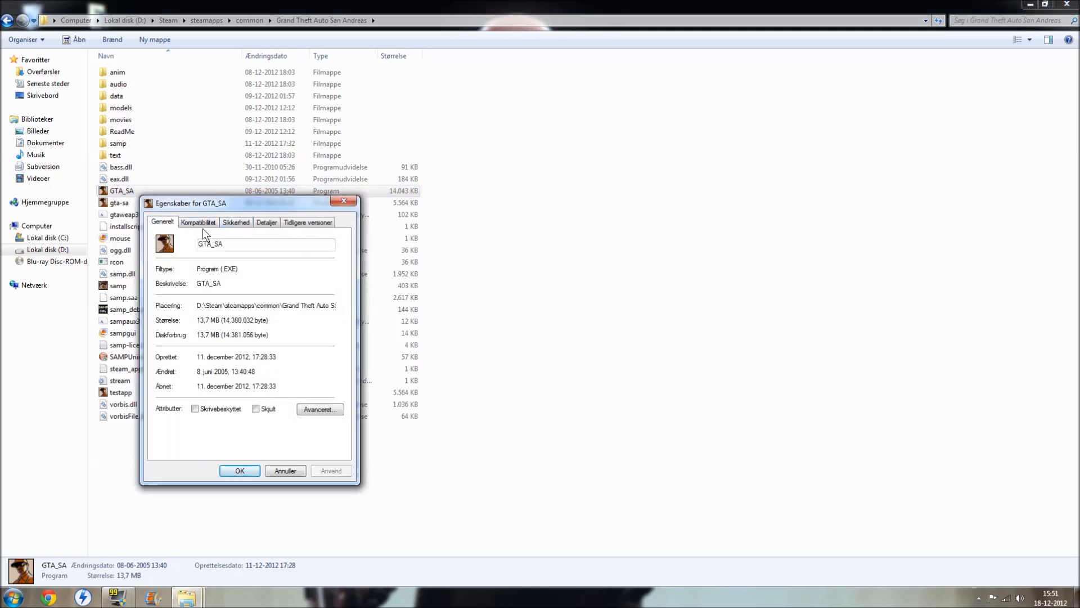
pyautogui.click(198, 222)
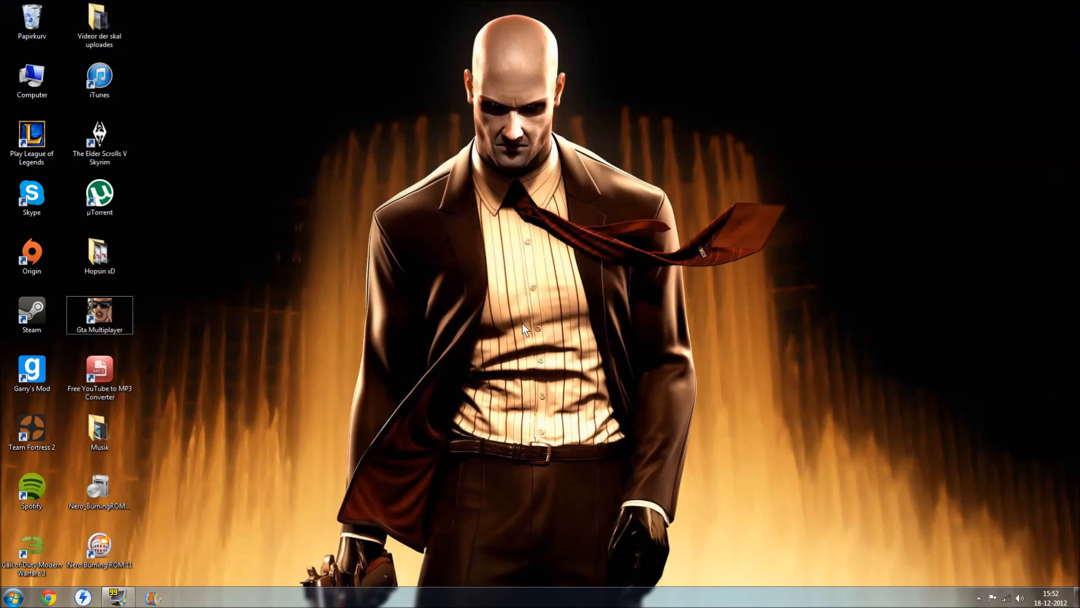
pyautogui.moveTo(463, 351)
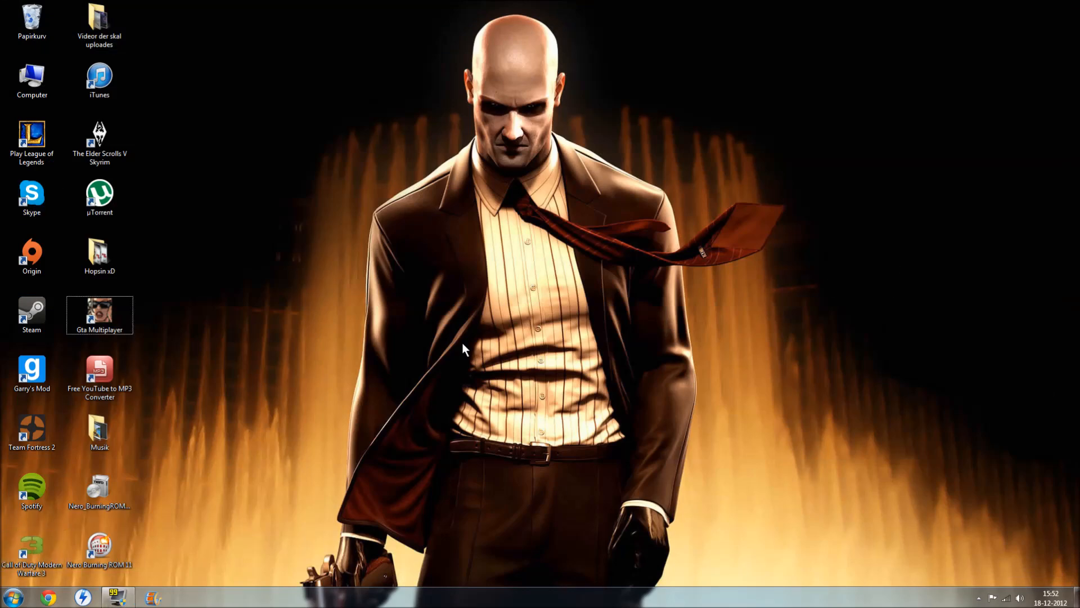
# Step: Launch Gta Multiplayer from the desktop, select the Rapist skill and acknowledge its description
pyautogui.doubleClick(99, 312)
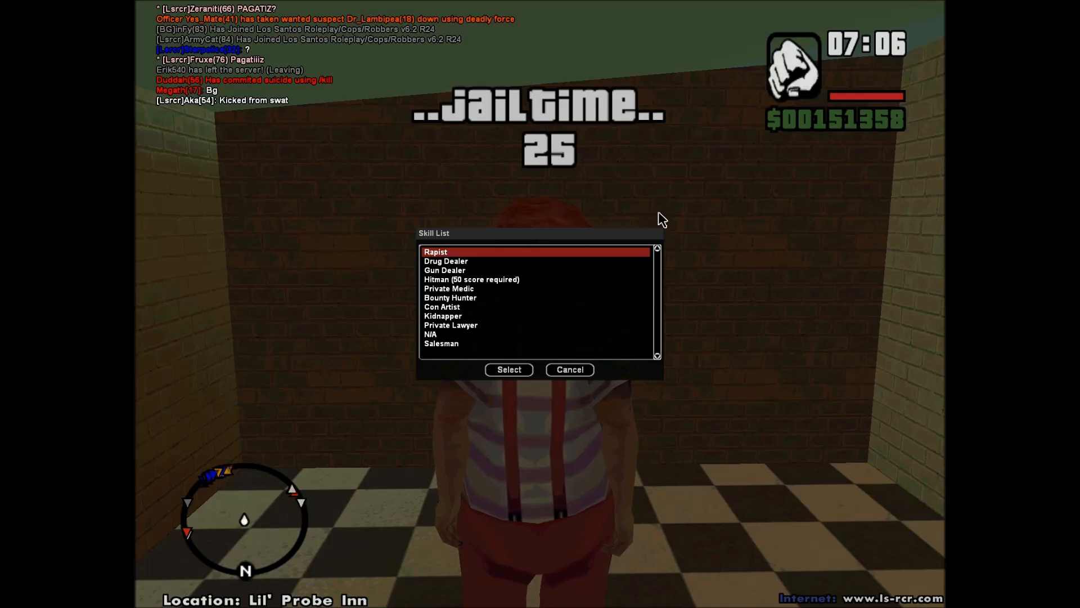
pyautogui.click(509, 369)
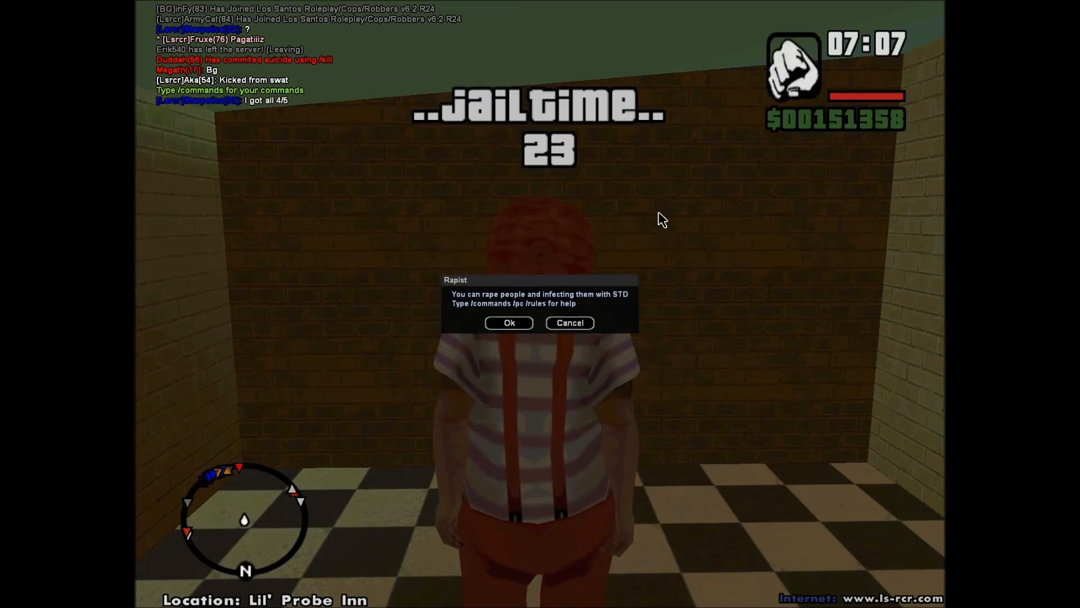
pyautogui.click(508, 322)
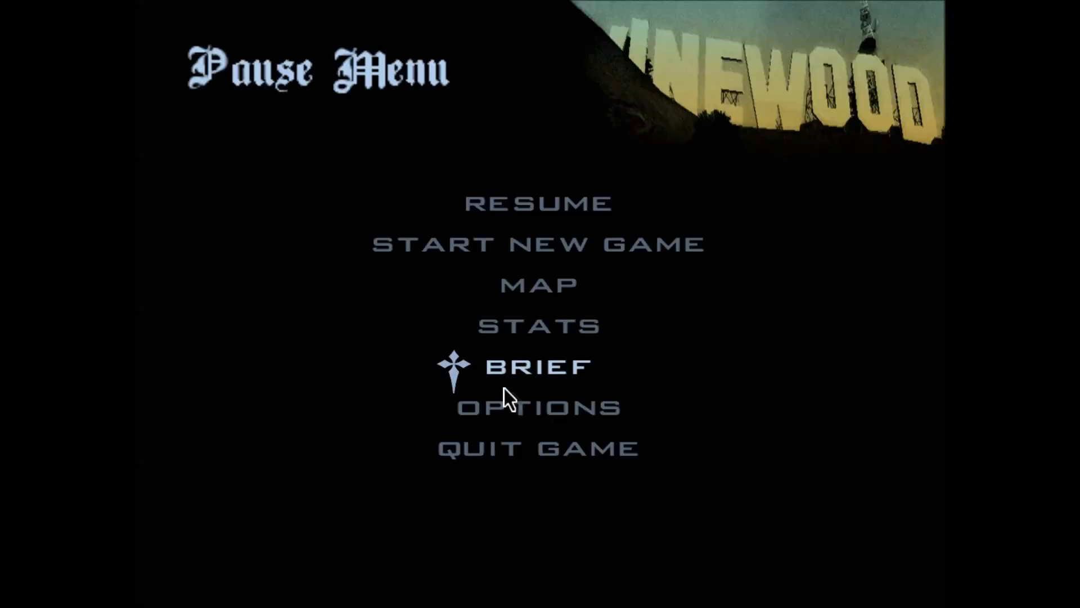
# Step: Show the game map from the pause menu
pyautogui.click(539, 283)
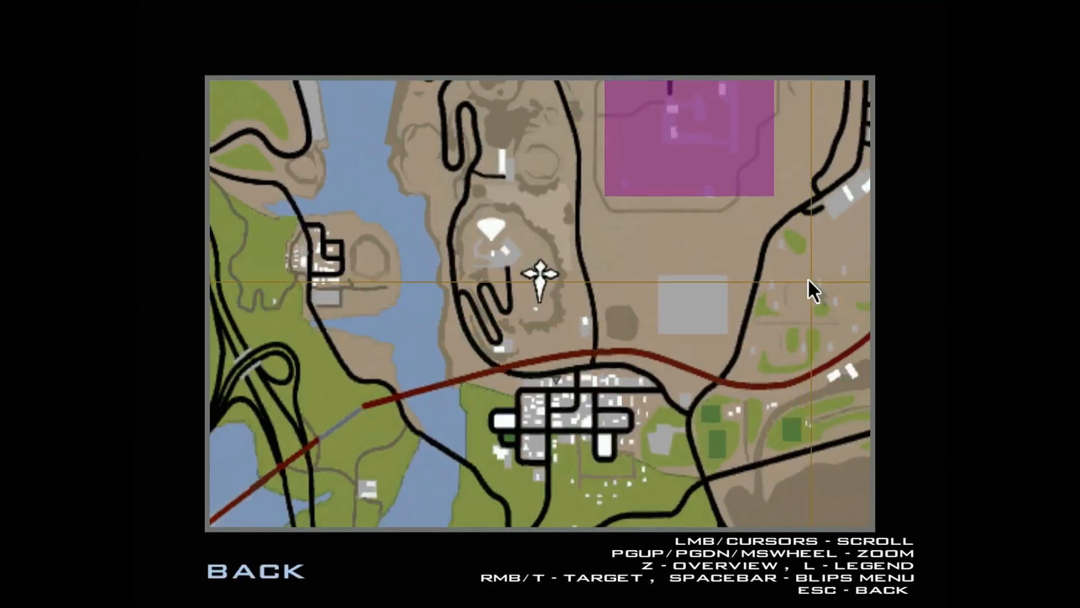